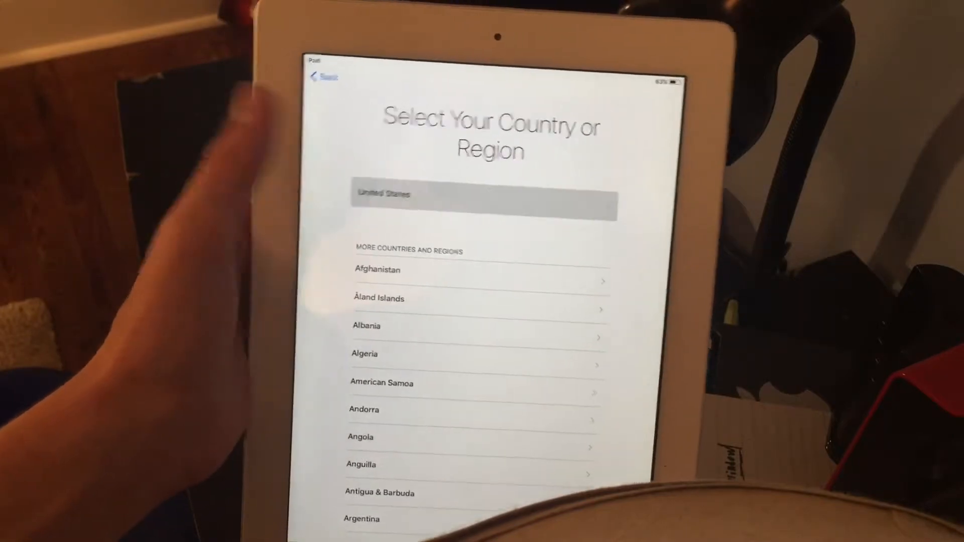
Select United States as the country, advancing to the Choose a Wi-Fi Network screen
left_click(483, 193)
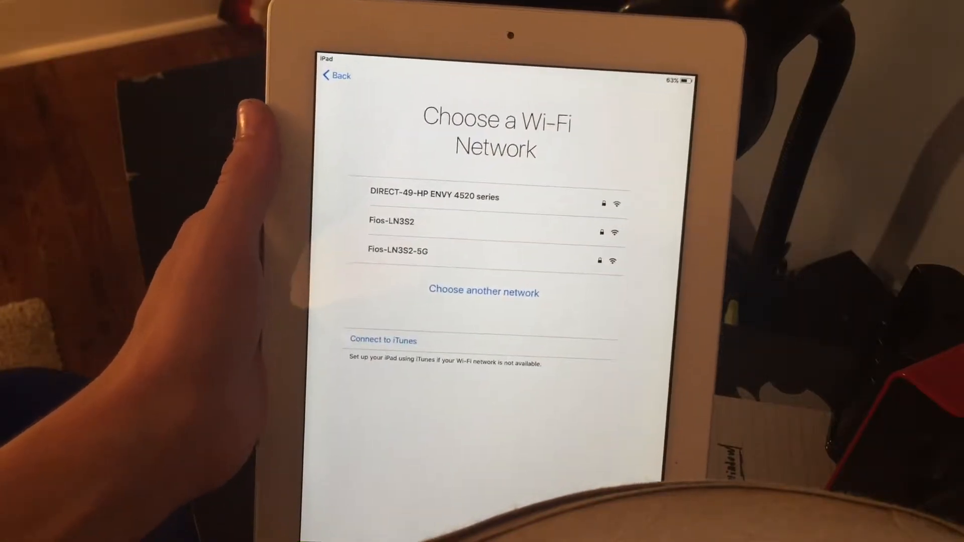